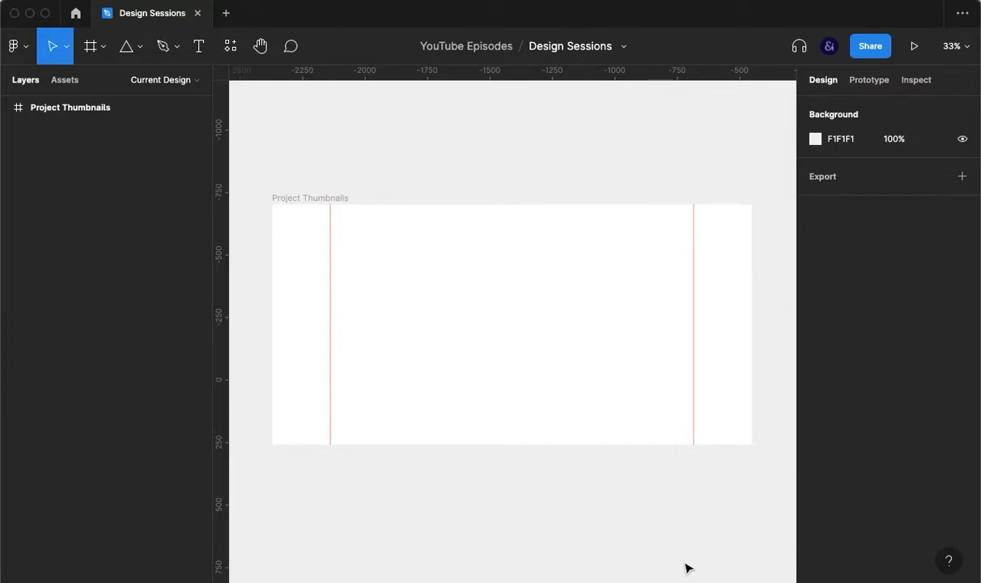
mouse_move(657, 499)
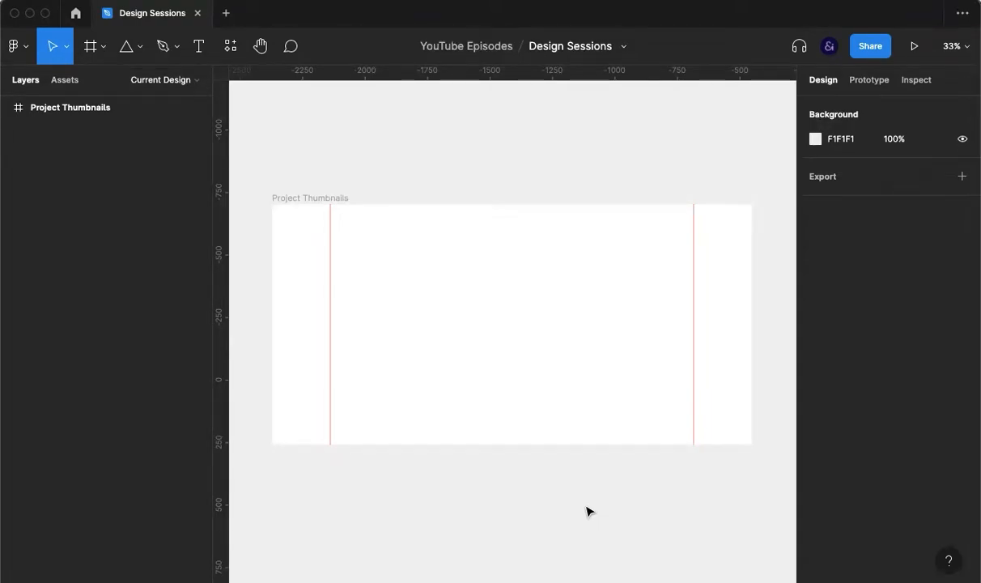
mouse_move(556, 501)
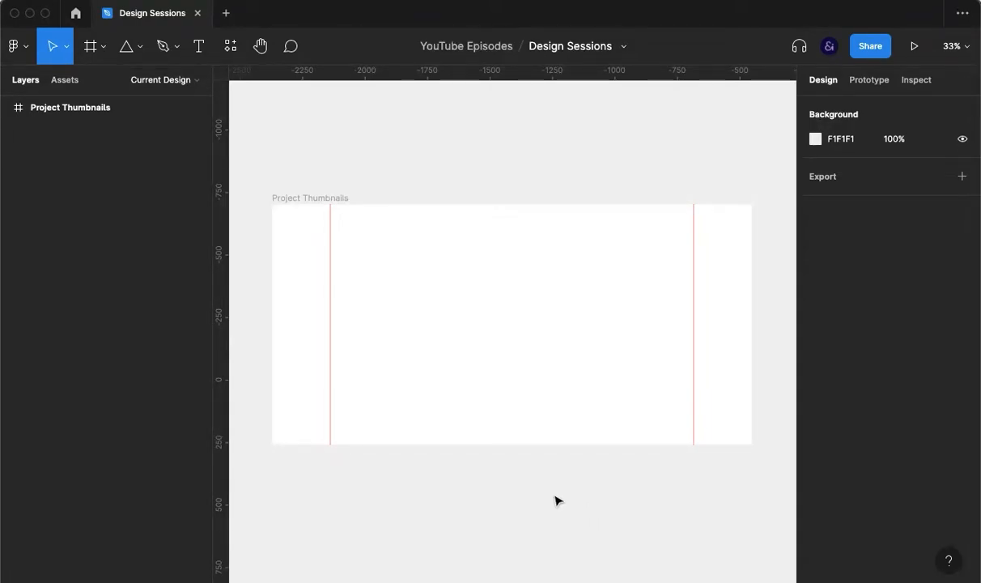
mouse_move(473, 480)
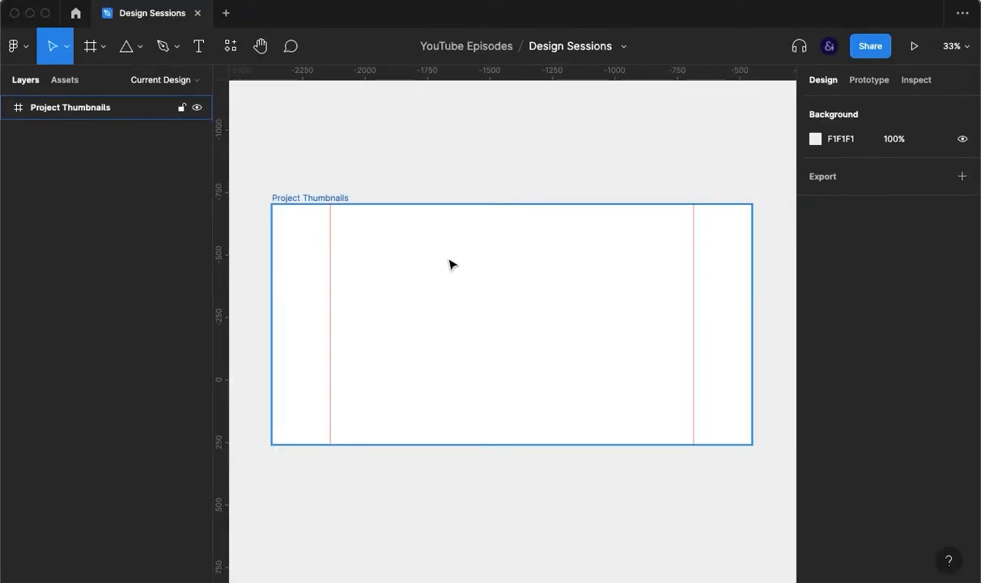
mouse_move(415, 243)
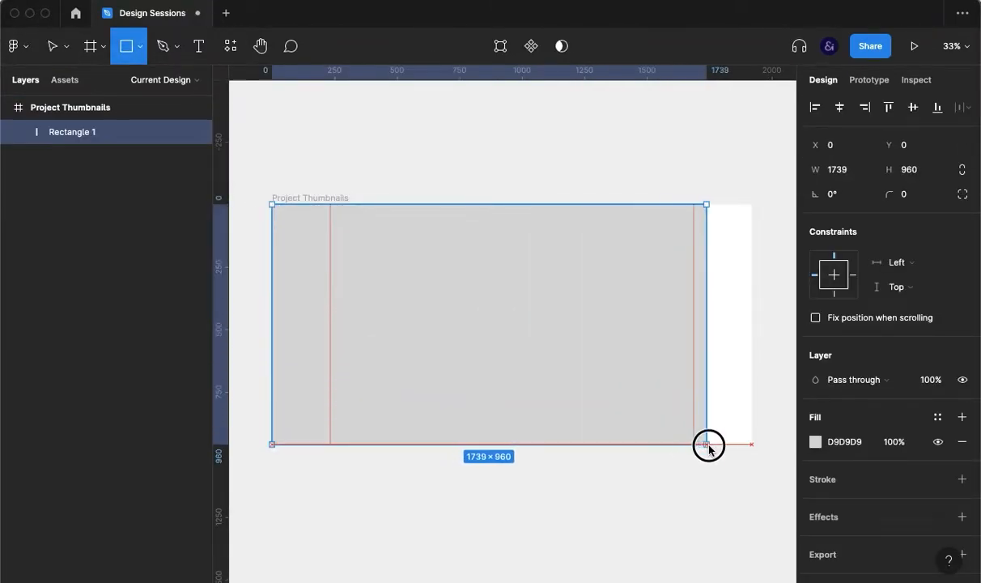
Step: Draw a rectangle over the frame and give the frame a solid red fill
drag(709, 445, 755, 447)
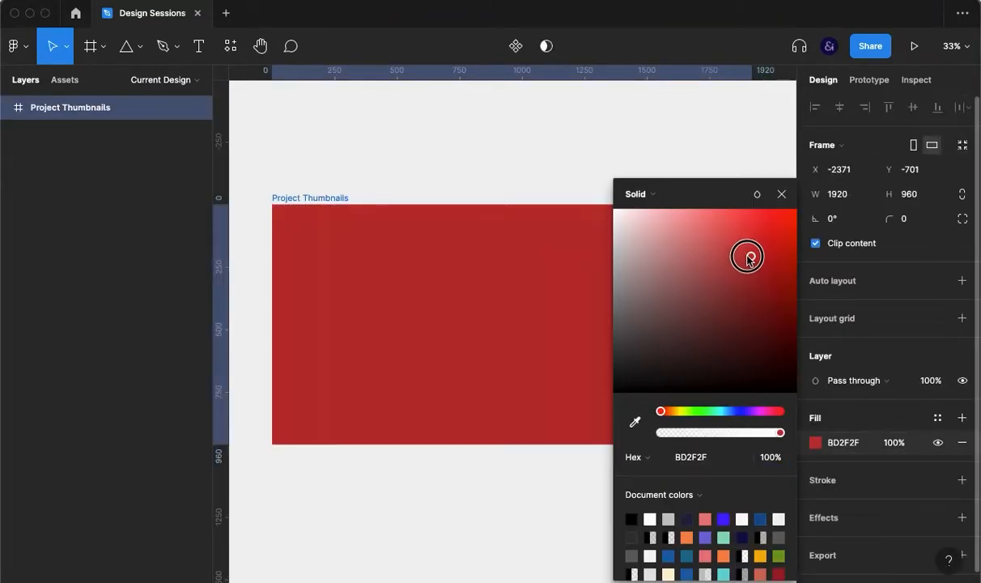
drag(746, 257, 633, 230)
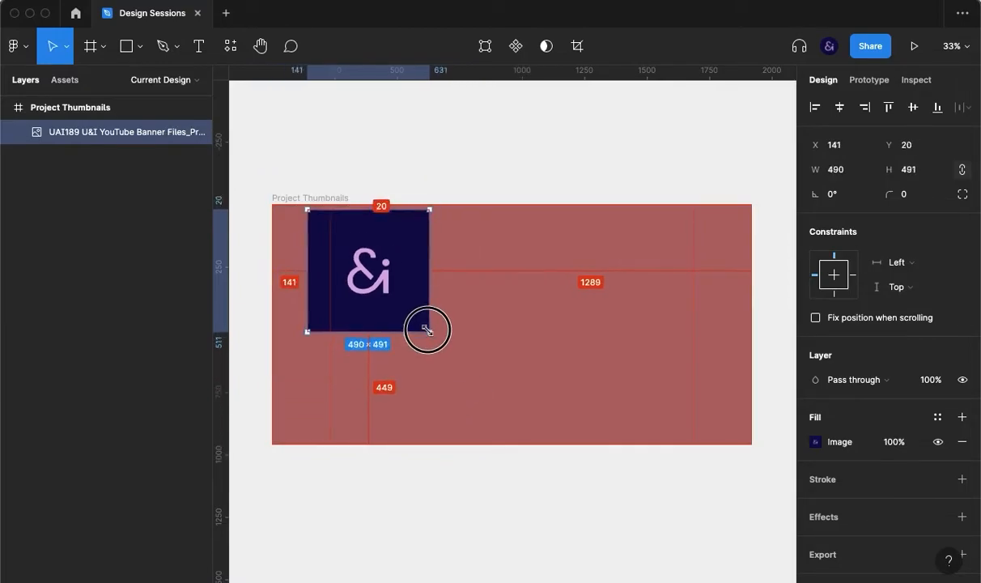
Step: Resize the ampersand logo, set the frame fill to navy, and move the logo toward the top centre
drag(428, 330, 434, 335)
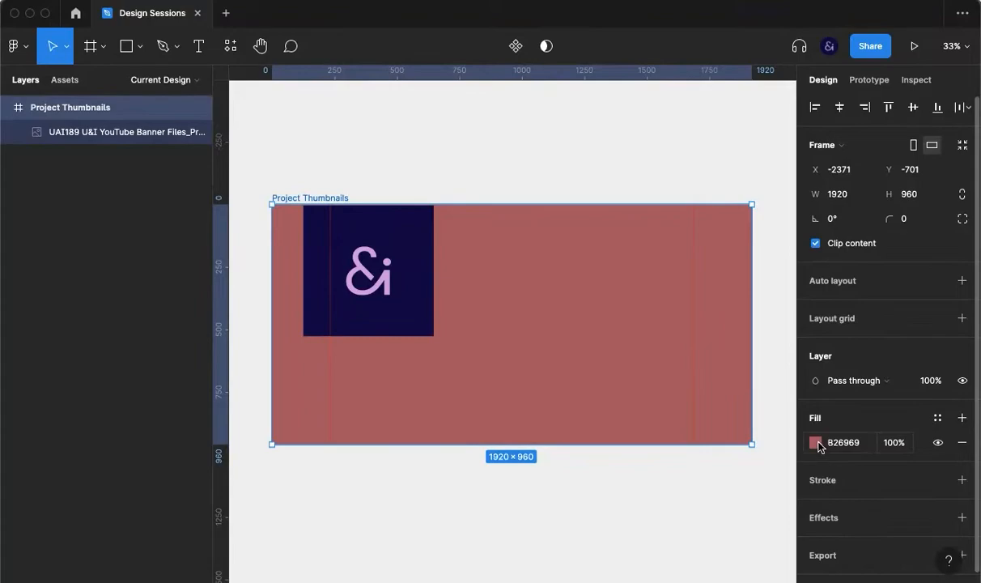
click(817, 442)
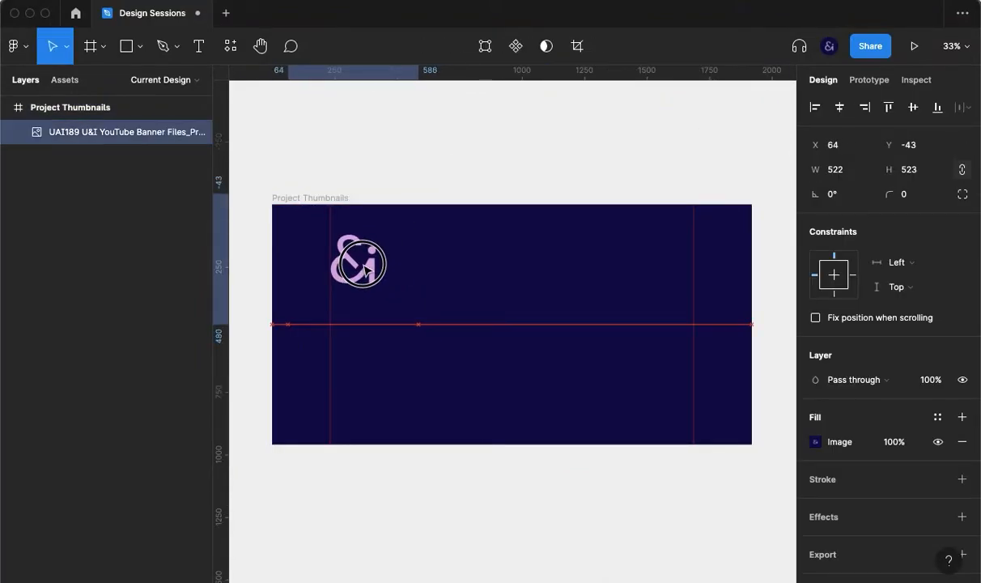
click(353, 262)
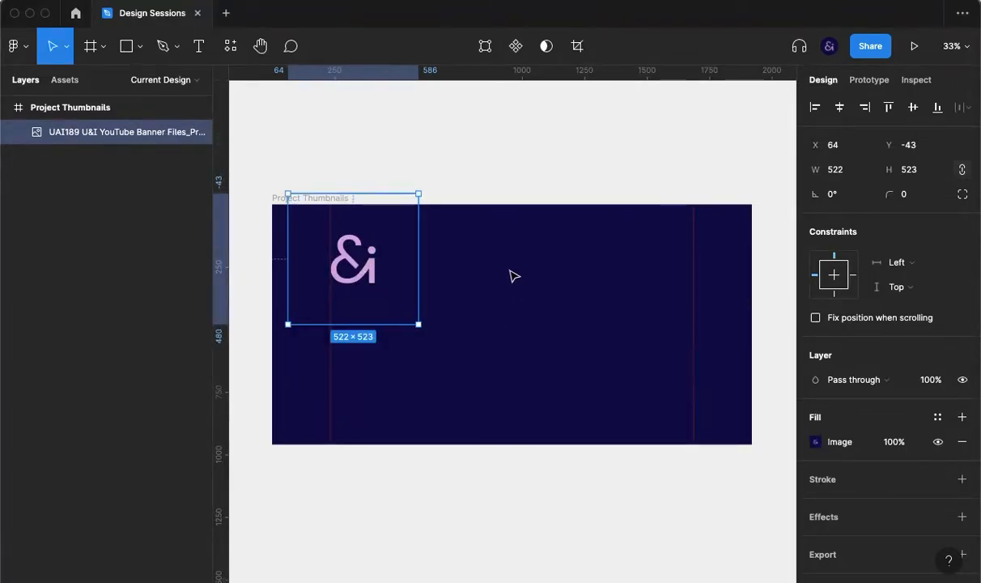
drag(353, 259, 512, 253)
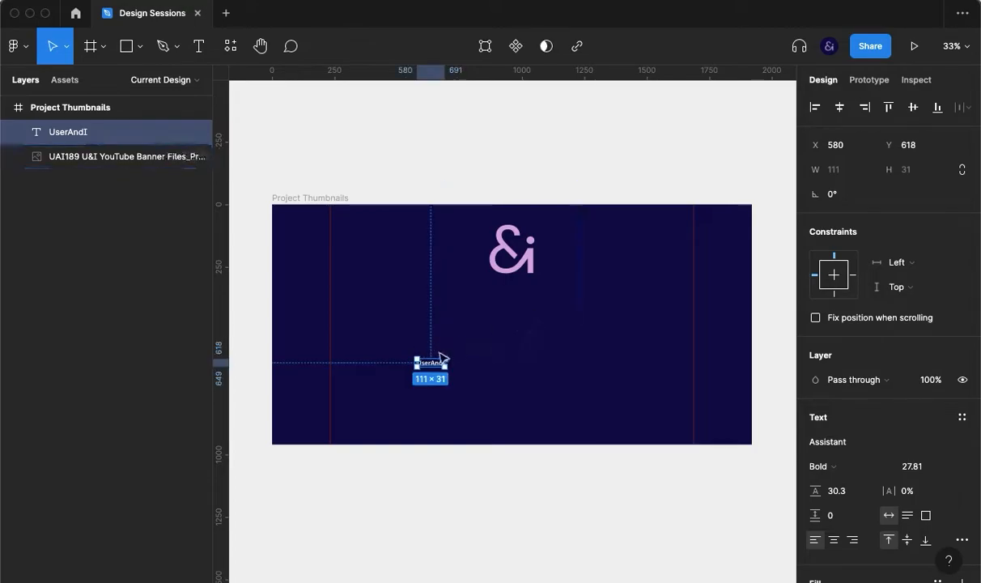
Step: Enlarge the UserAndI text and centre it just beneath the ampersand logo
drag(447, 369, 531, 363)
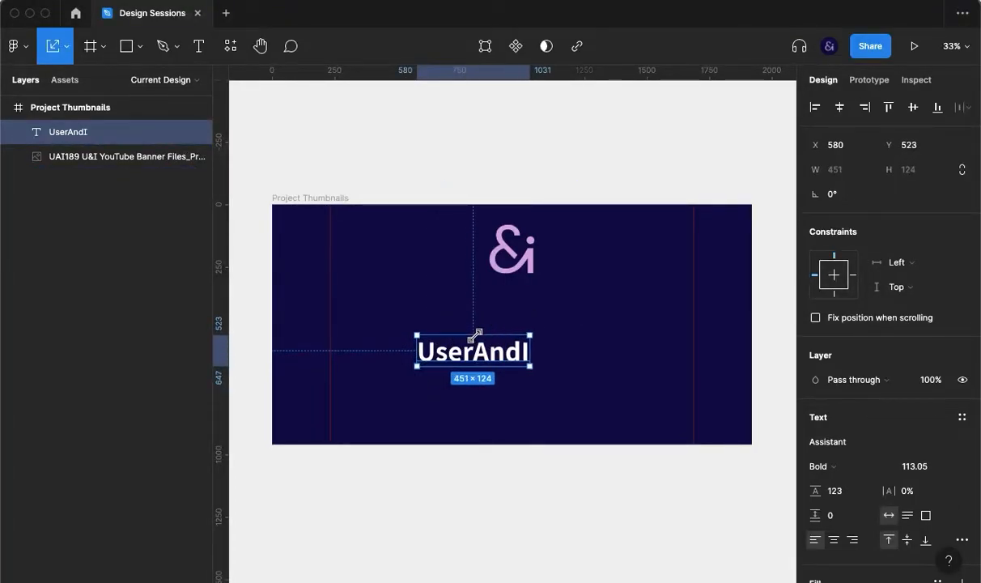
drag(473, 350, 511, 349)
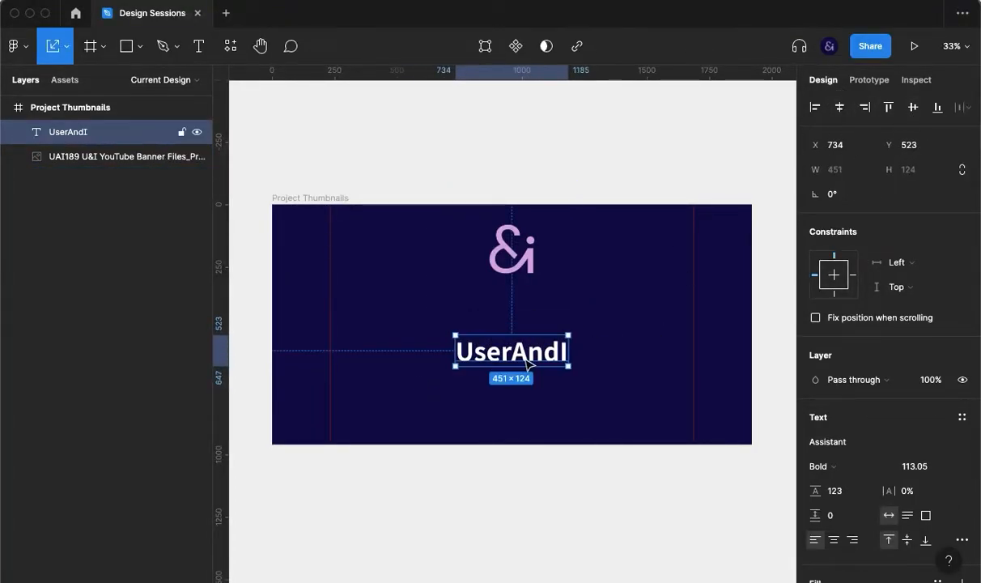
drag(511, 352, 512, 295)
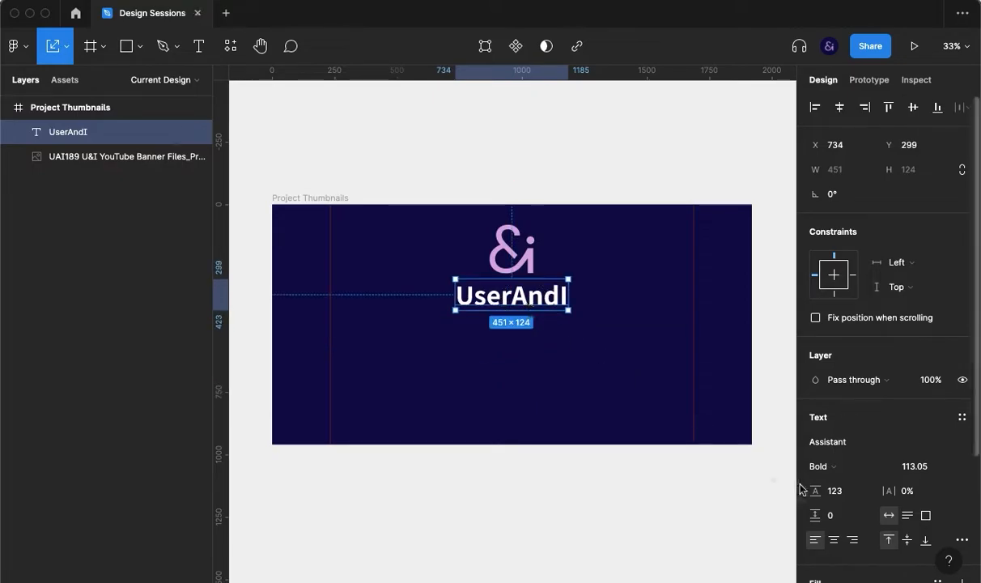
Step: Restyle UserAndI in a lighter lavender semibold, then deselect it
scroll(down, 3)
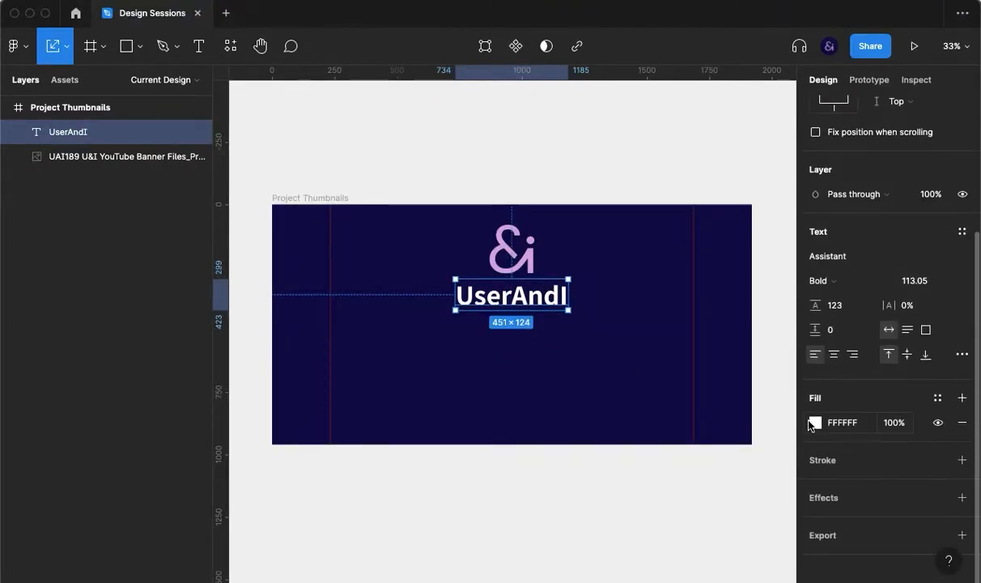
click(814, 423)
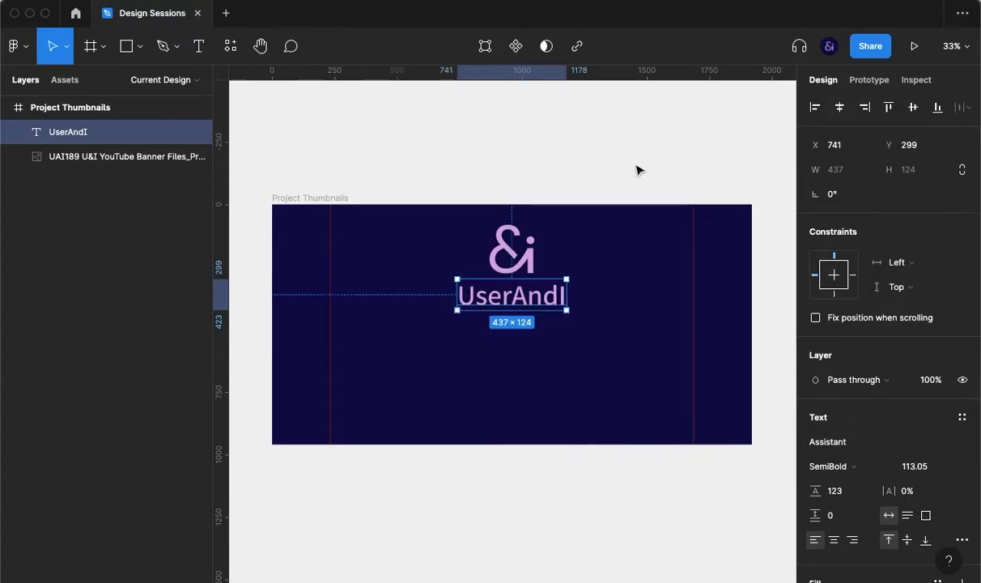
mouse_move(562, 240)
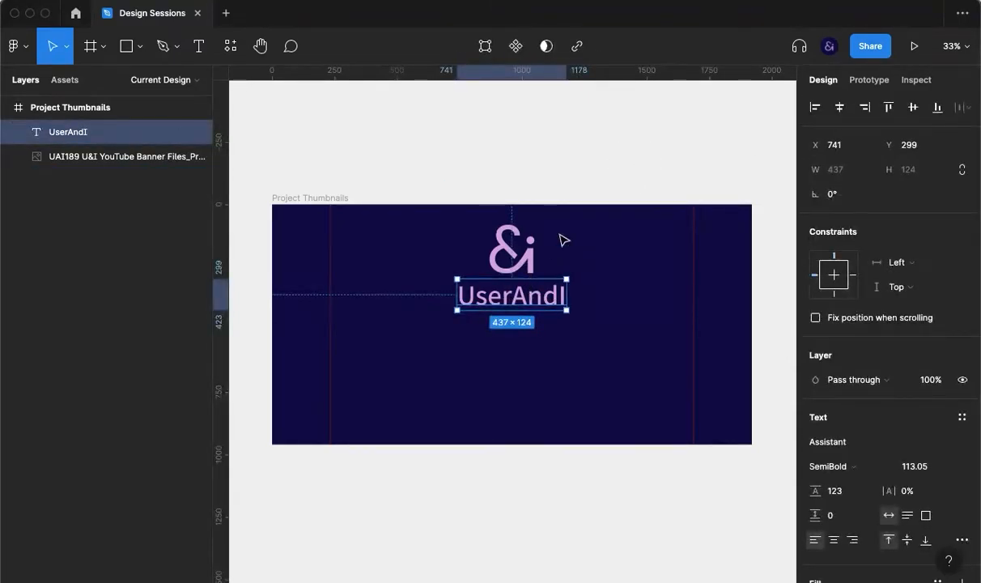
click(414, 338)
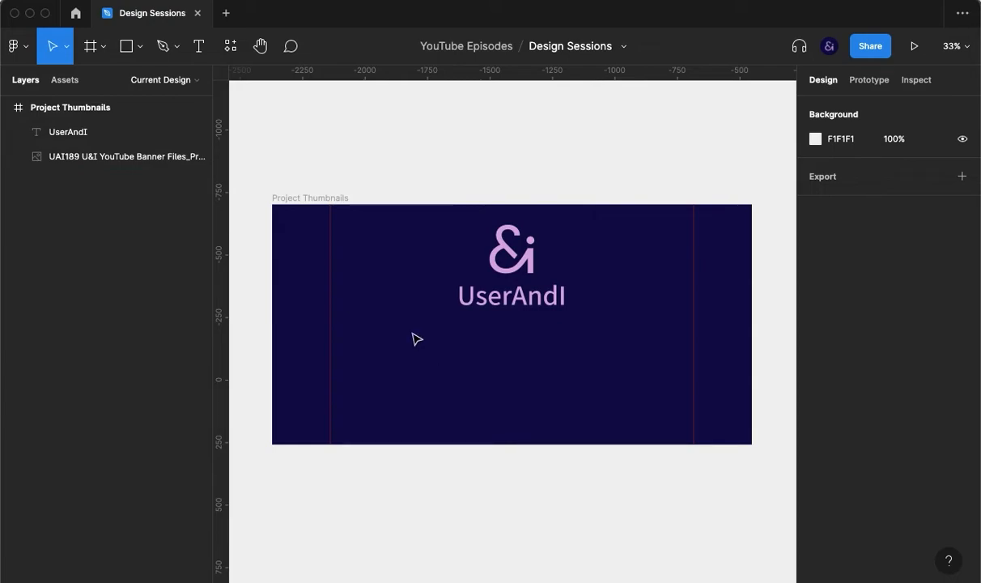
Step: Add a 'YouTube Episodes' text line at font size 73.05
click(198, 45)
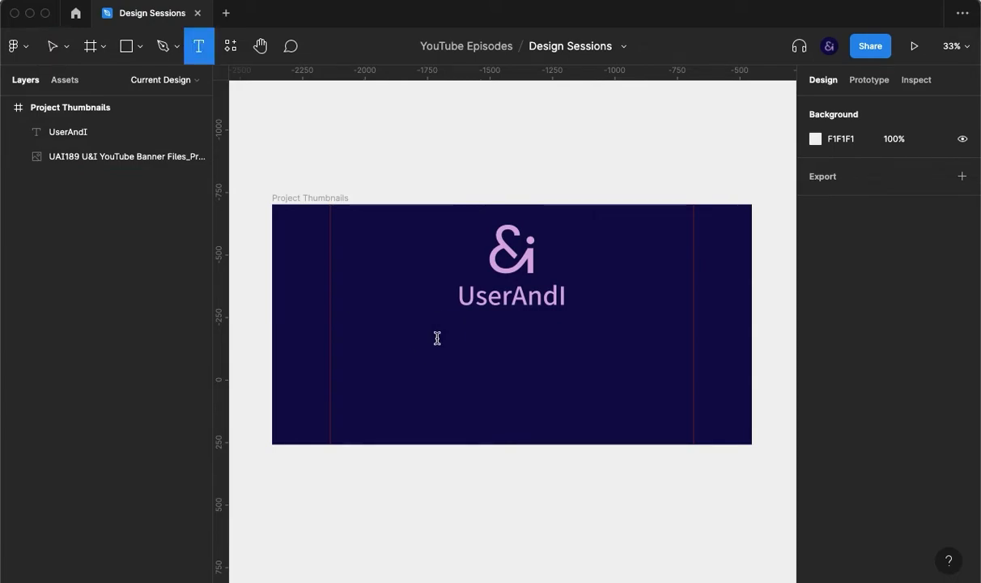
text(Yout)
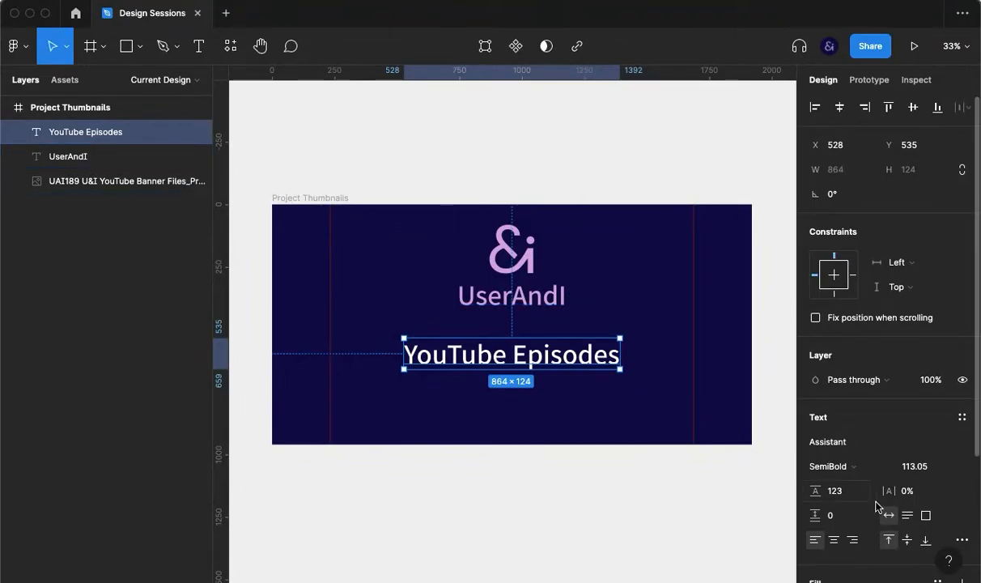
click(914, 466)
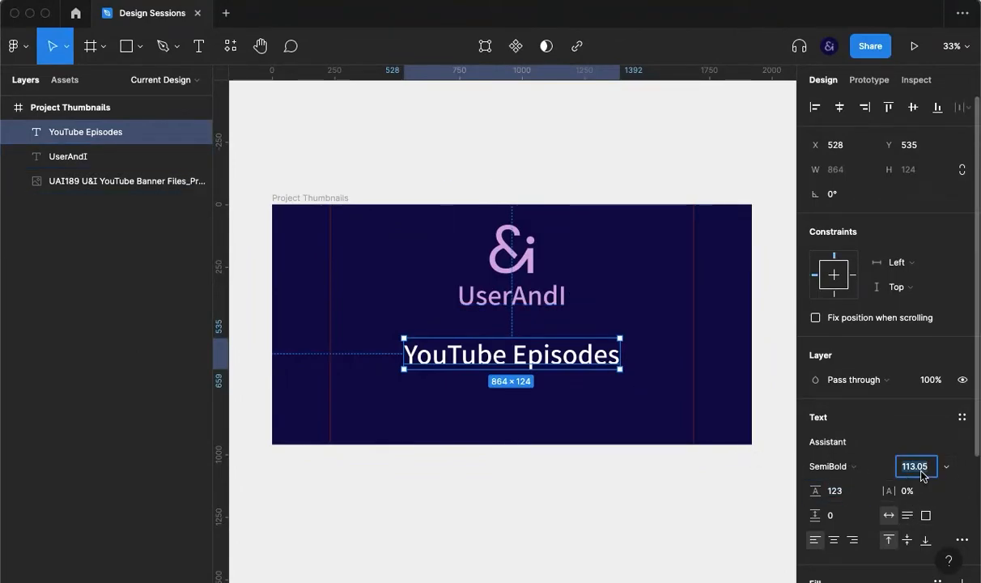
text(73.05)
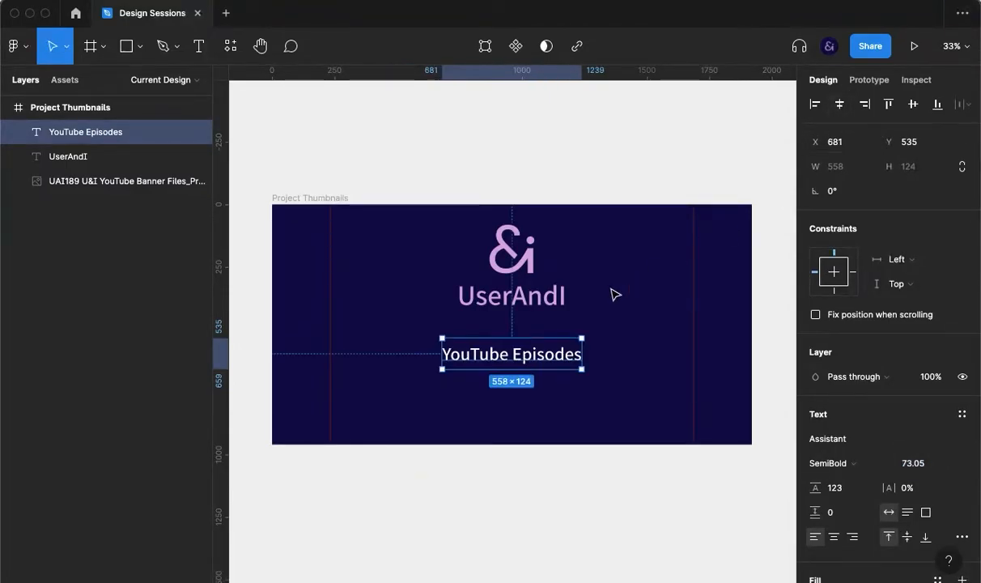
Step: Place YouTube Episodes just under UserAndI and group both titles together
drag(512, 353, 512, 320)
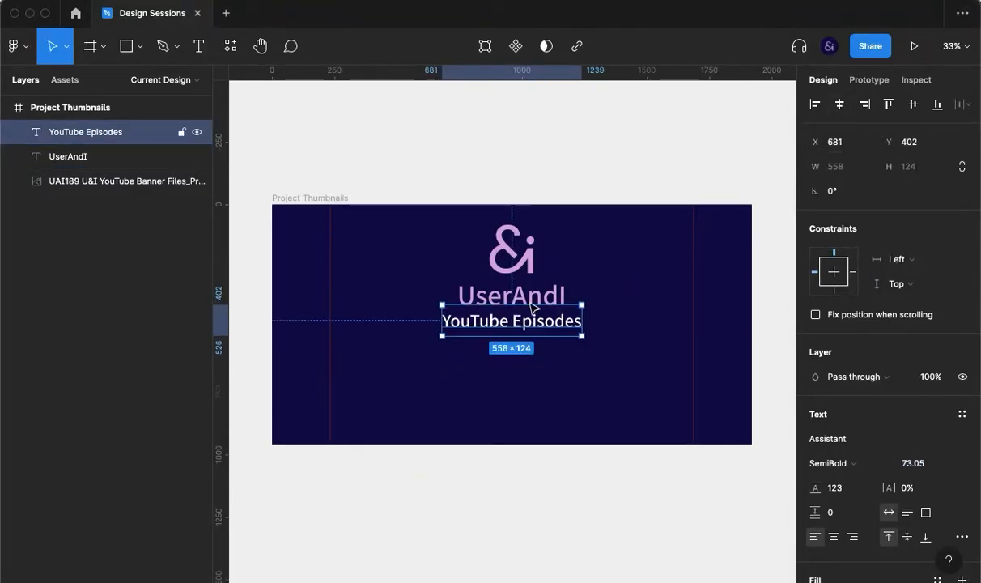
key(Cmd+G)
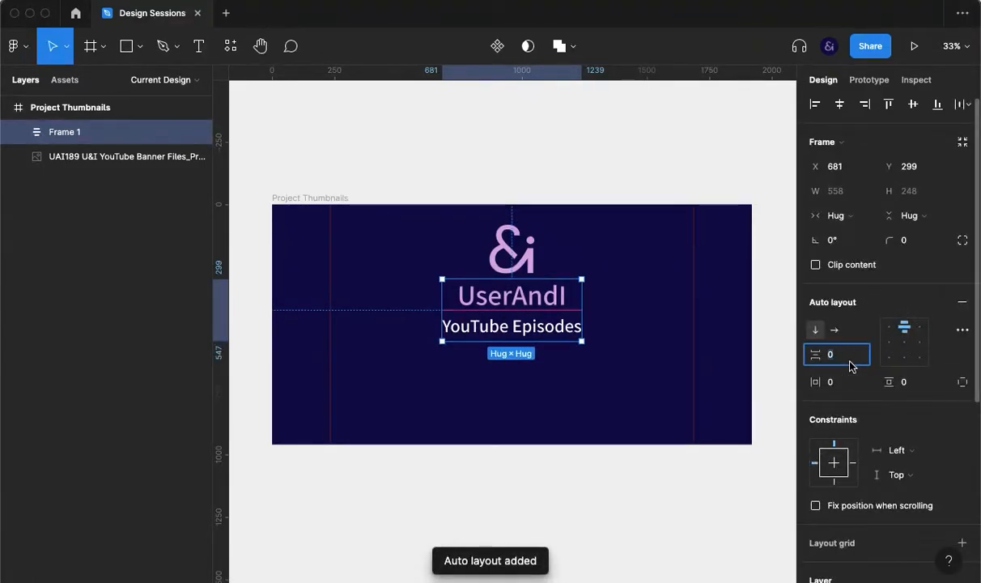
Step: Set the titles' spacing to -20 and reduce YouTube Episodes to font size 65.05
text(-20)
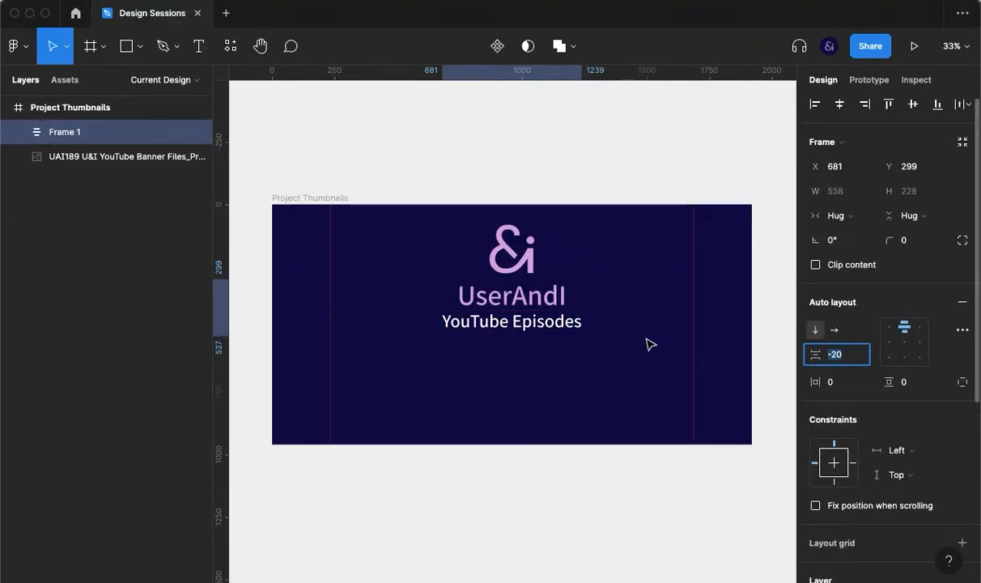
click(512, 320)
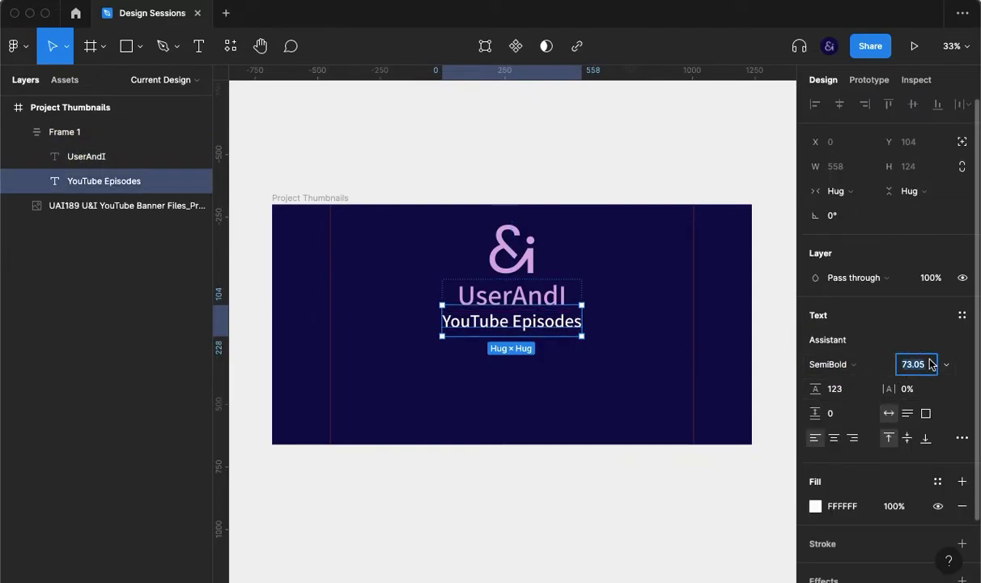
text(65.05)
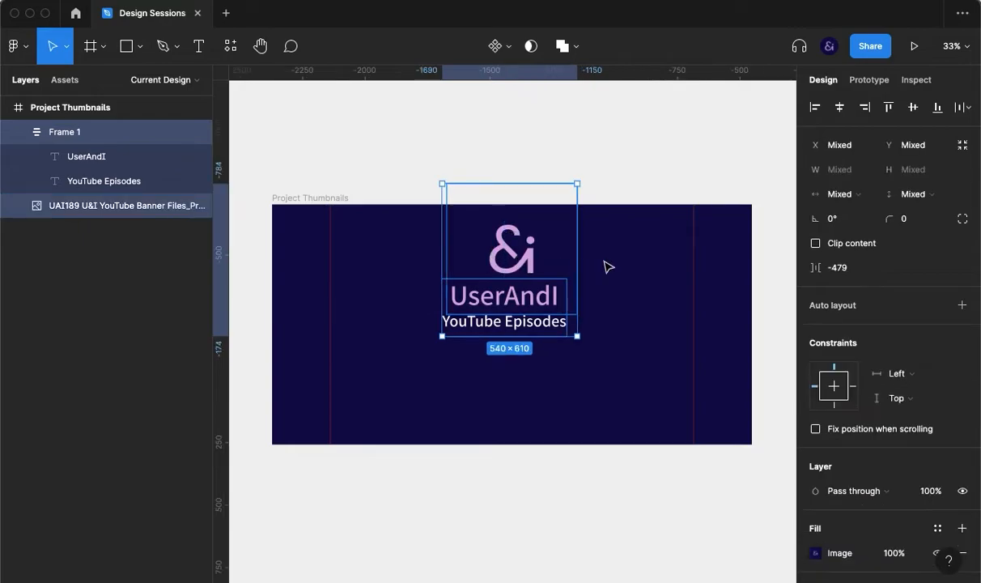
mouse_move(524, 246)
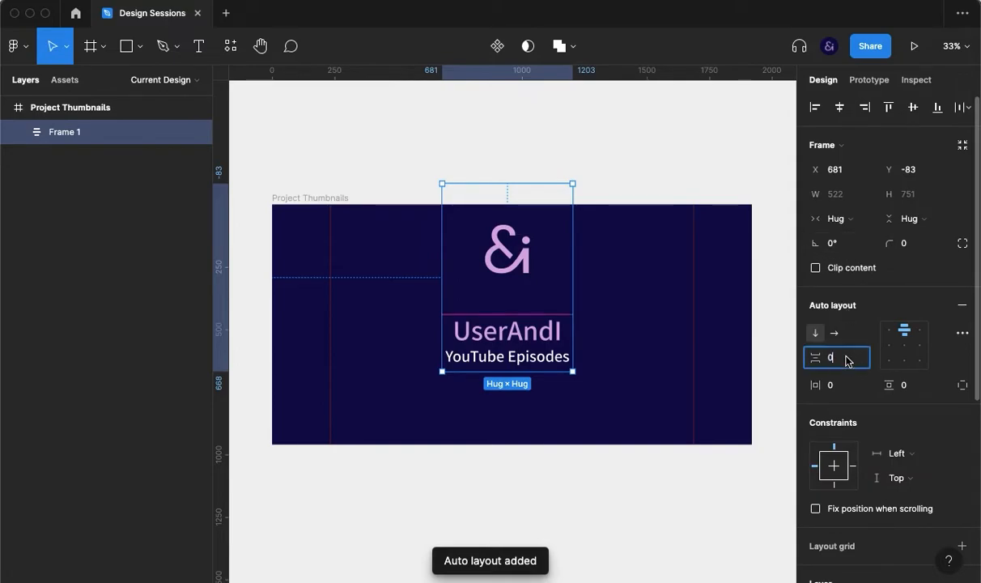
Step: Tighten the logo-and-titles stack spacing to -60 then -130 and centre the group in the thumbnail
text(-60)
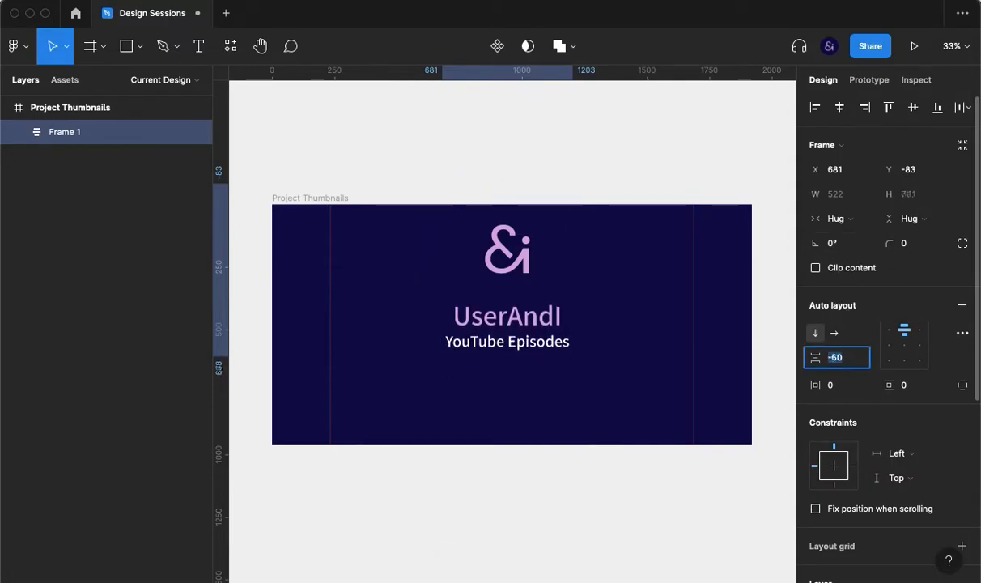
text(-130)
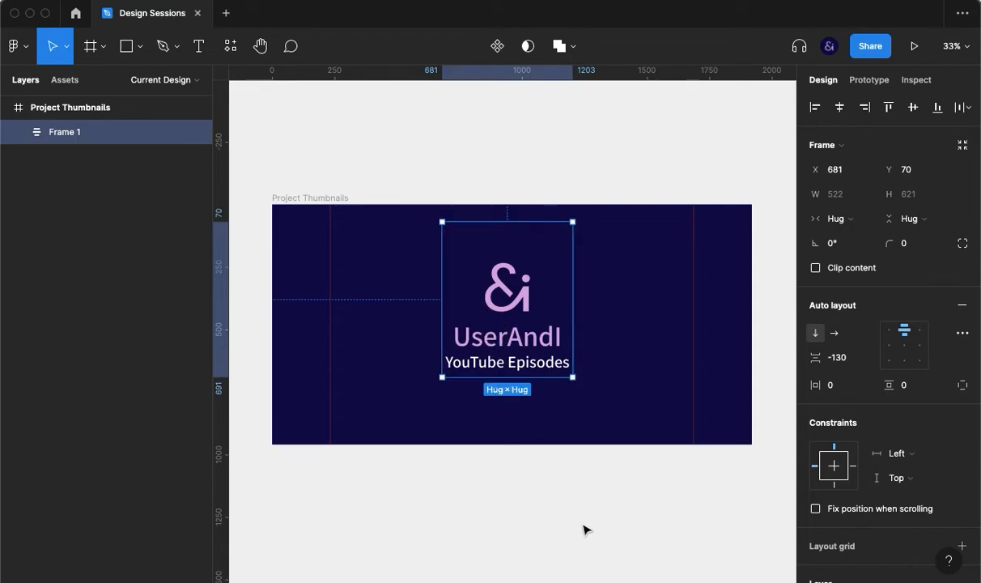
drag(573, 222, 591, 204)
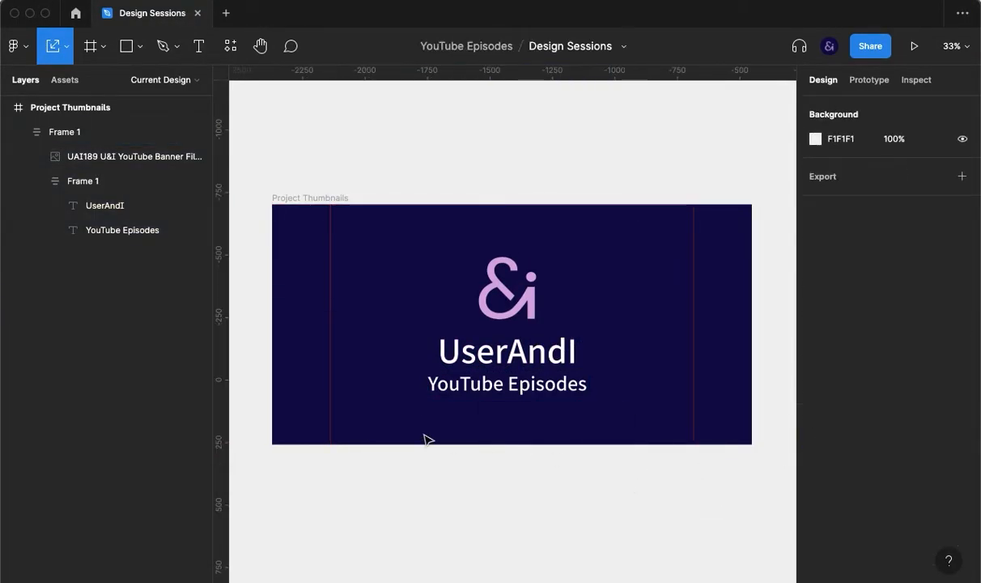
Step: Draw an inset rectangle across the thumbnail styled as a thin outline at 60% opacity
drag(279, 204, 502, 350)
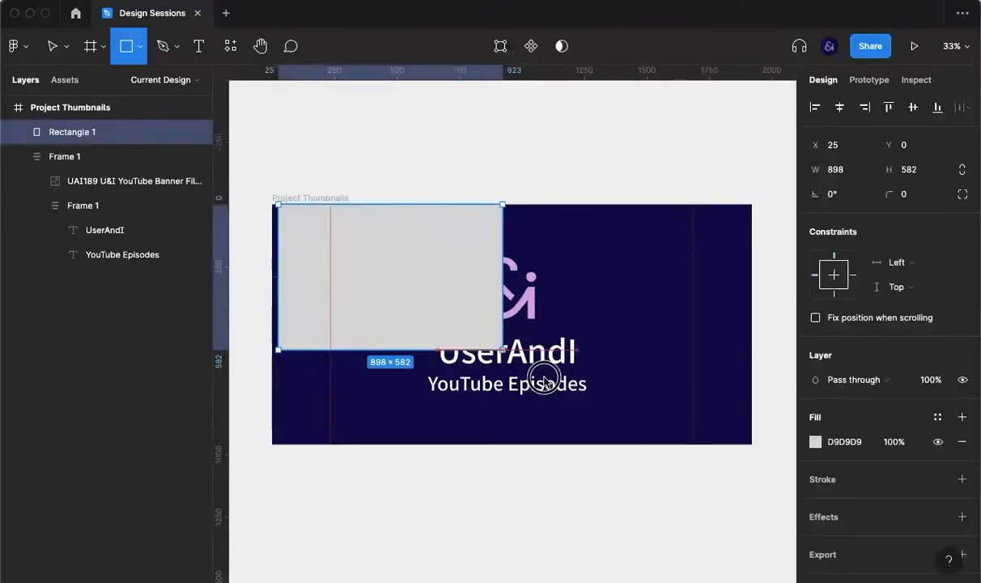
drag(502, 349, 744, 440)
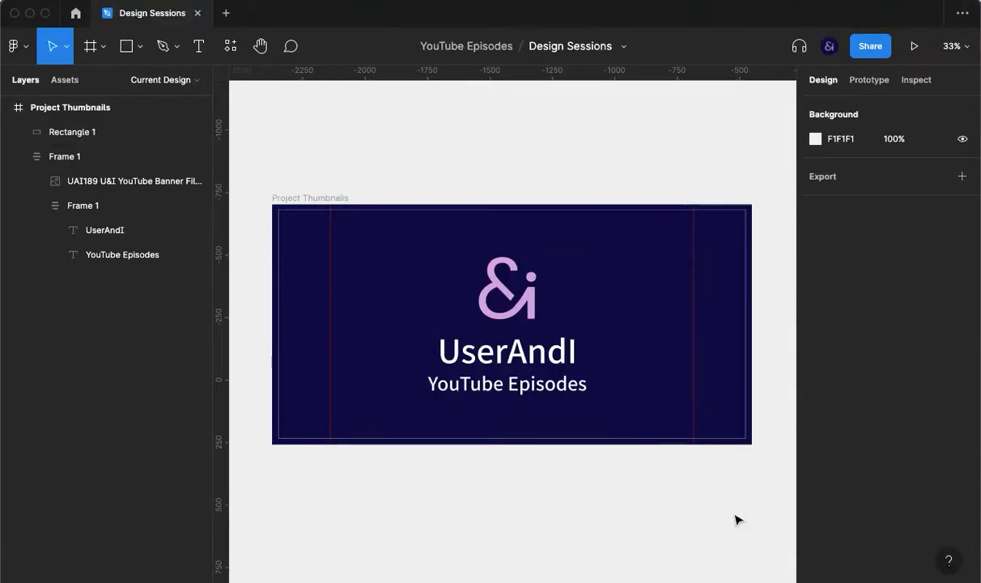
click(71, 131)
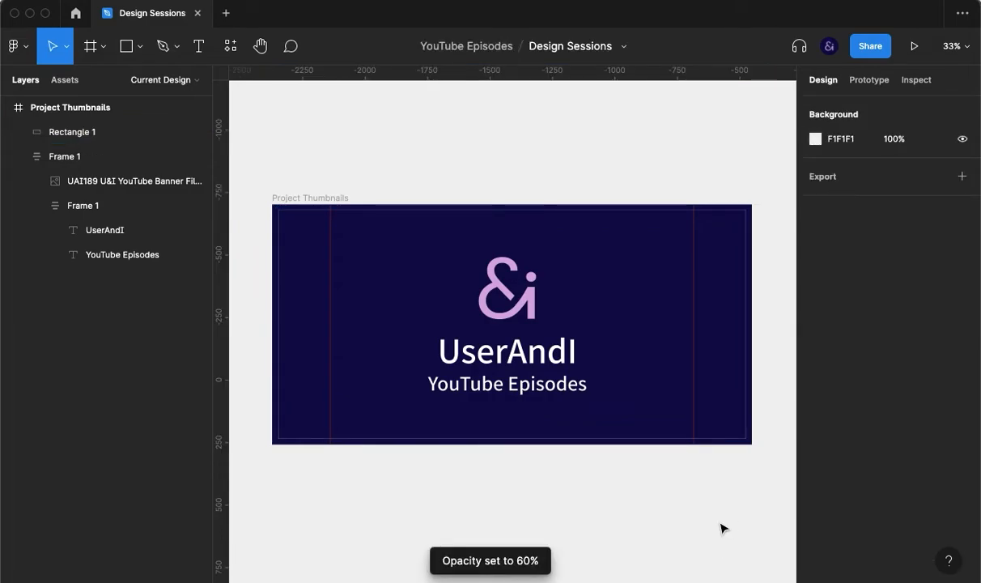
mouse_move(657, 476)
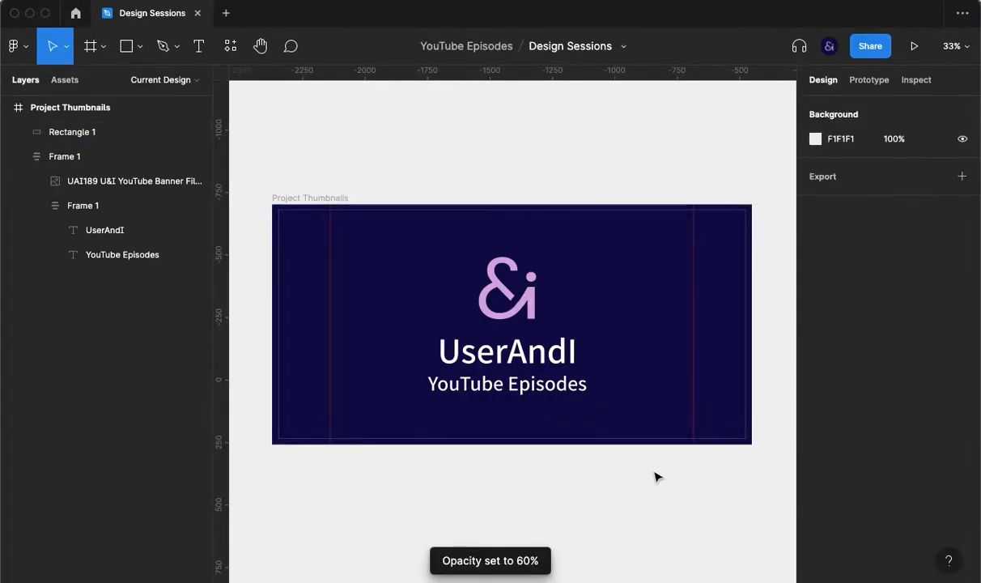
click(64, 156)
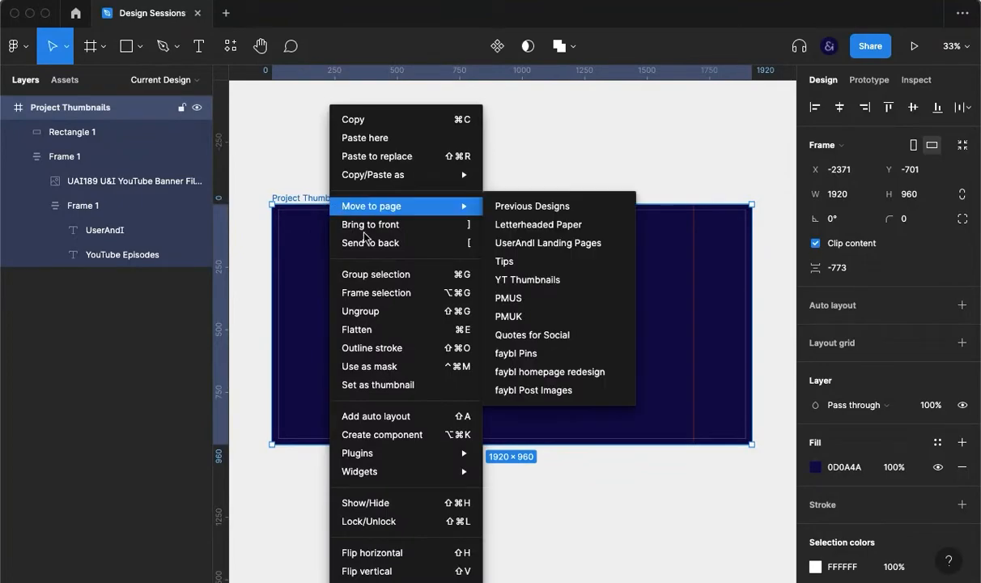
Step: Set the Project Thumbnails frame as the file's thumbnail and return to the Figma home screen
click(403, 398)
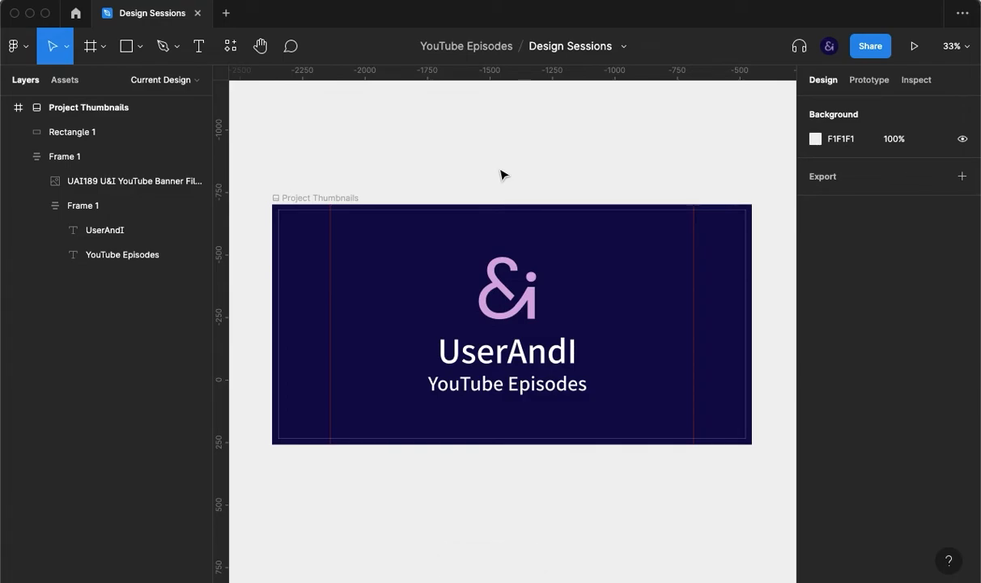
click(72, 131)
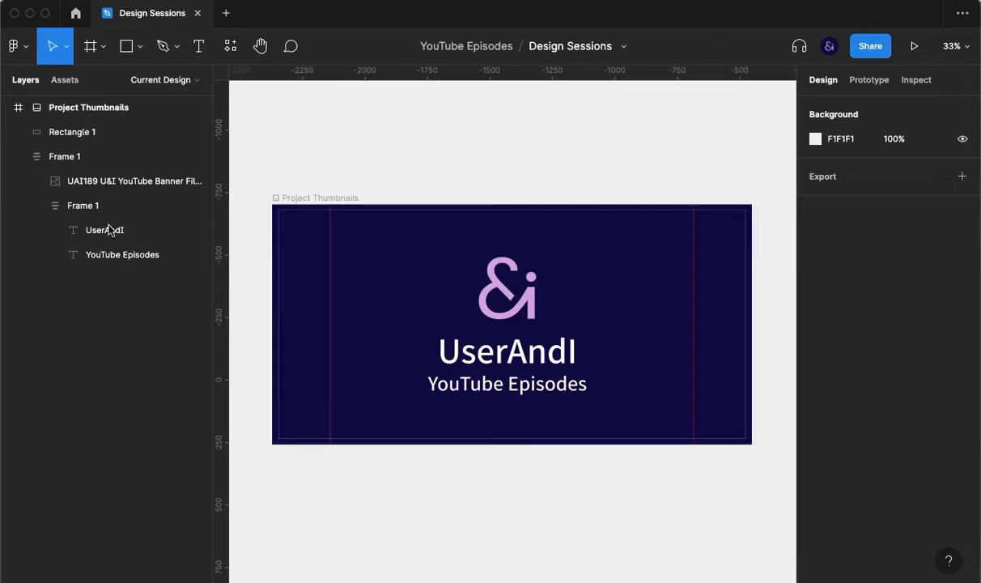
click(87, 107)
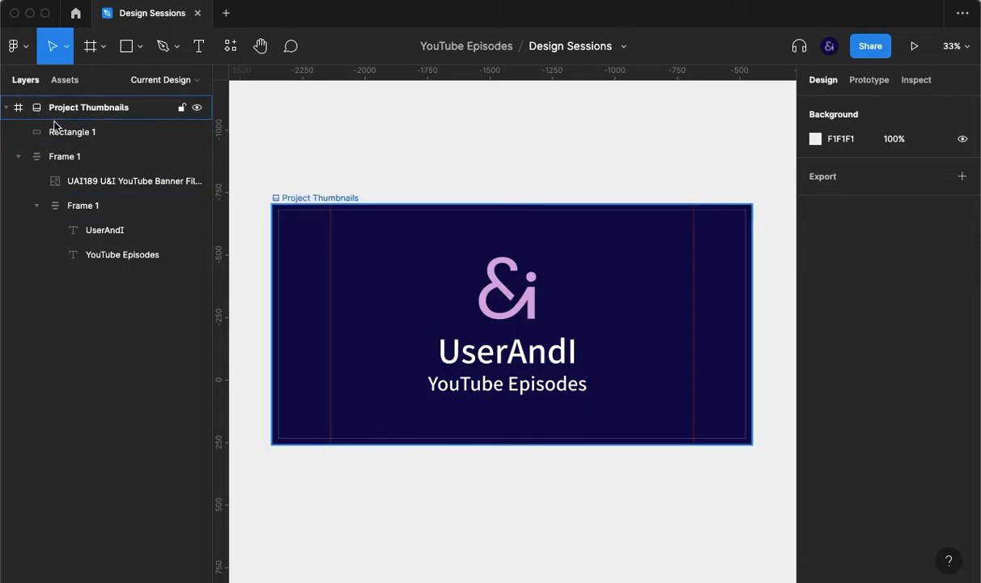
click(322, 162)
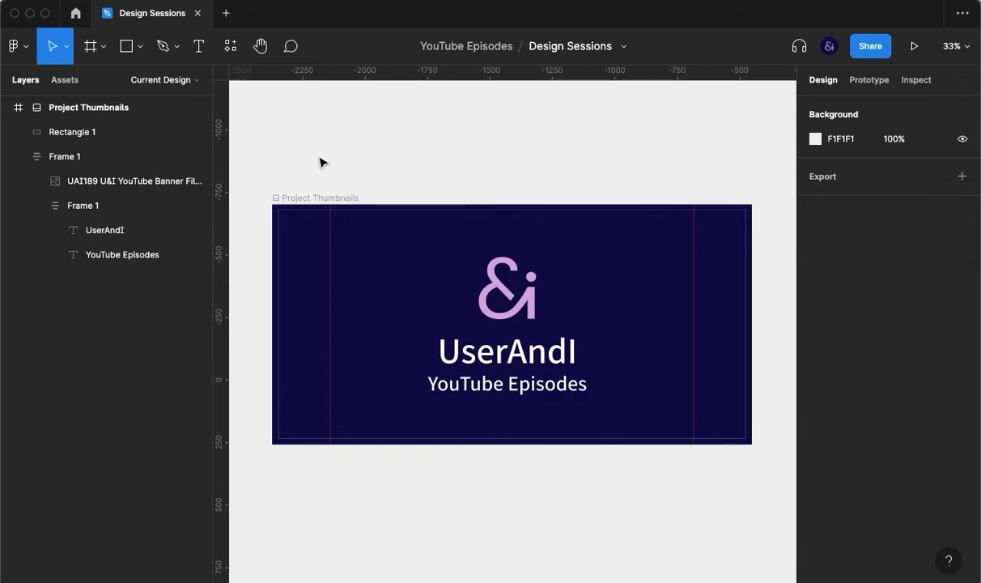
click(78, 13)
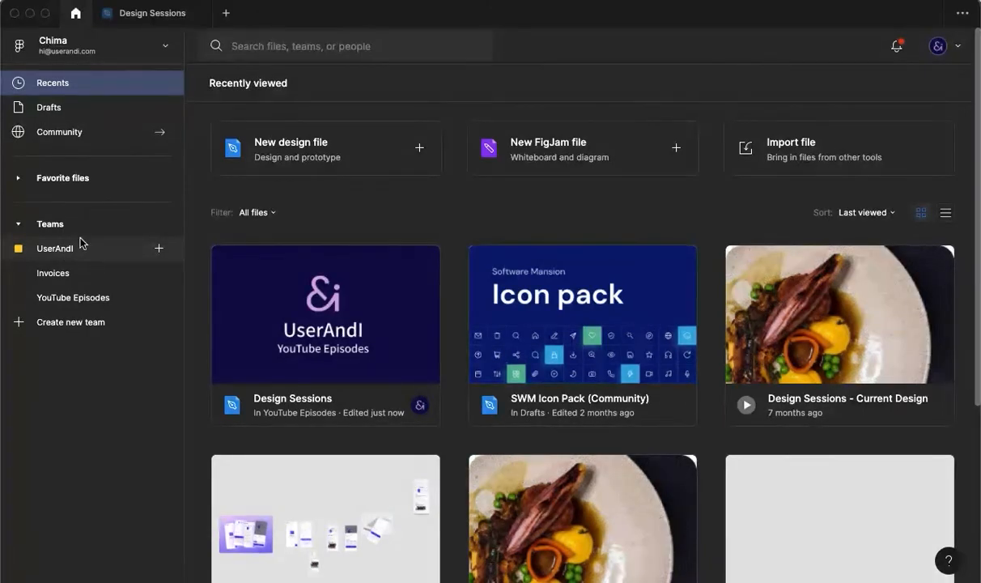
mouse_move(294, 197)
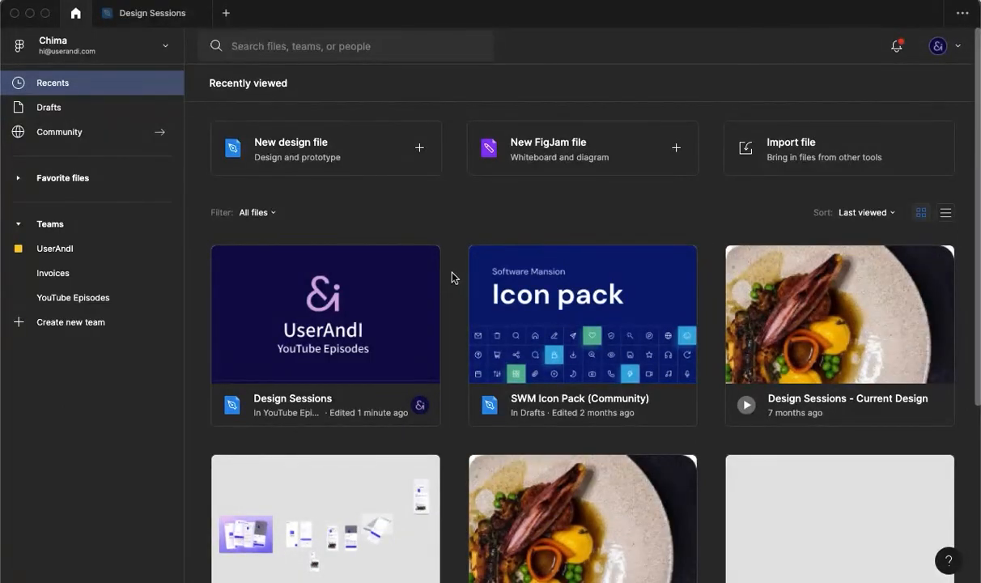
Step: Reopen the Design Sessions file from Recents
double_click(324, 314)
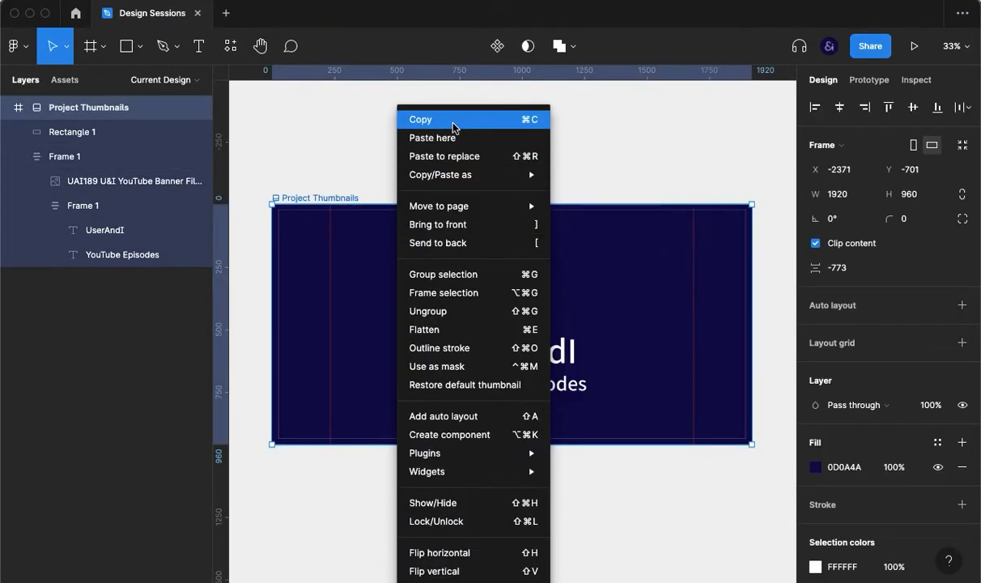
mouse_move(469, 385)
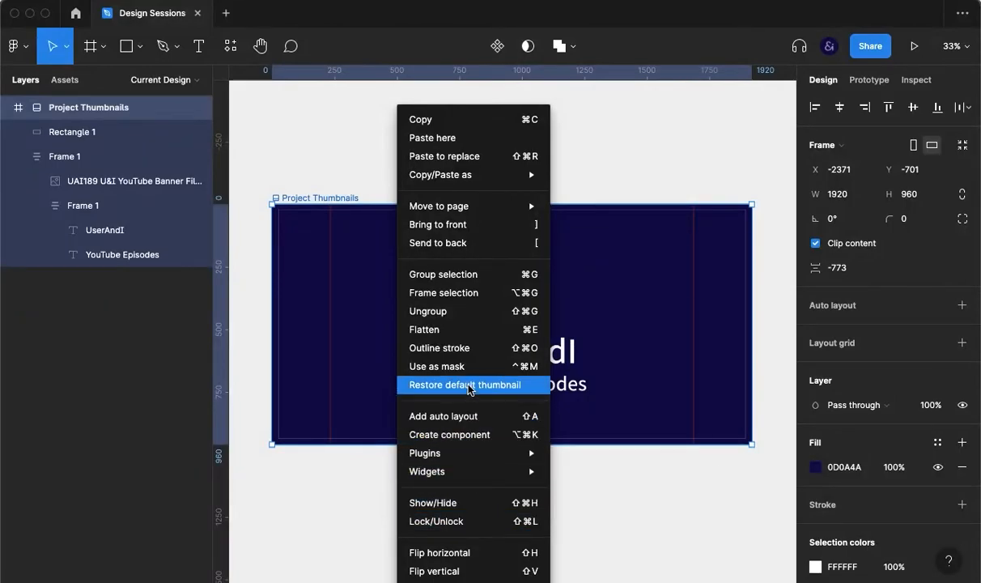
mouse_move(482, 392)
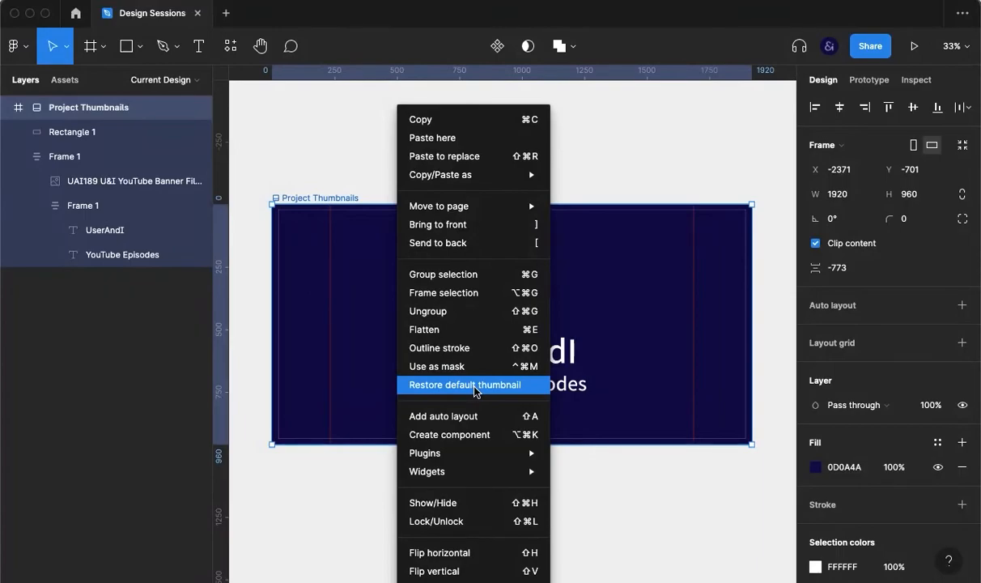
Step: Restore the file's default thumbnail and go back to the recent files home screen
click(466, 385)
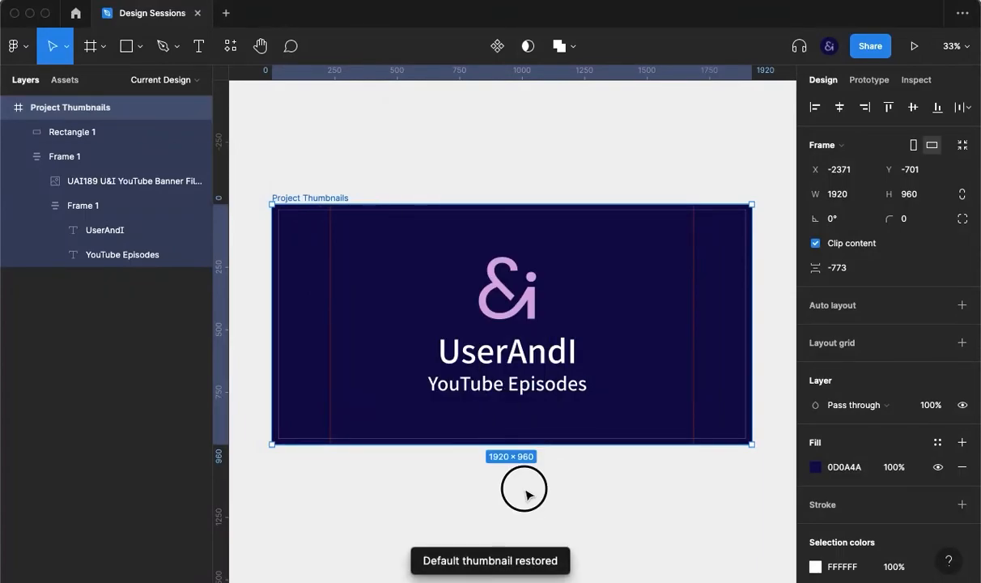
click(76, 14)
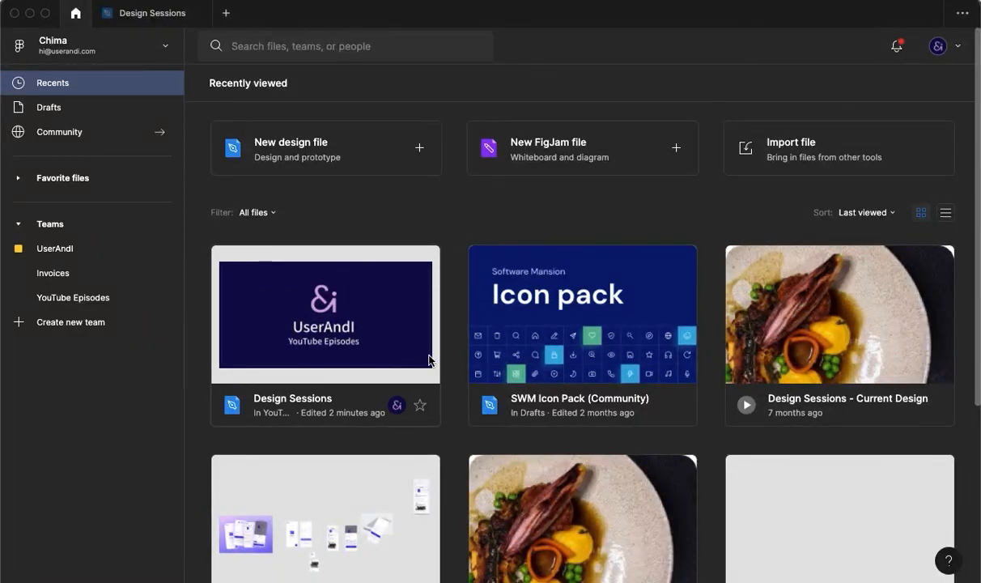
Step: Find Design Sessions in Recents and reopen it to set the Project Thumbnails frame as thumbnail again
scroll(down, 3)
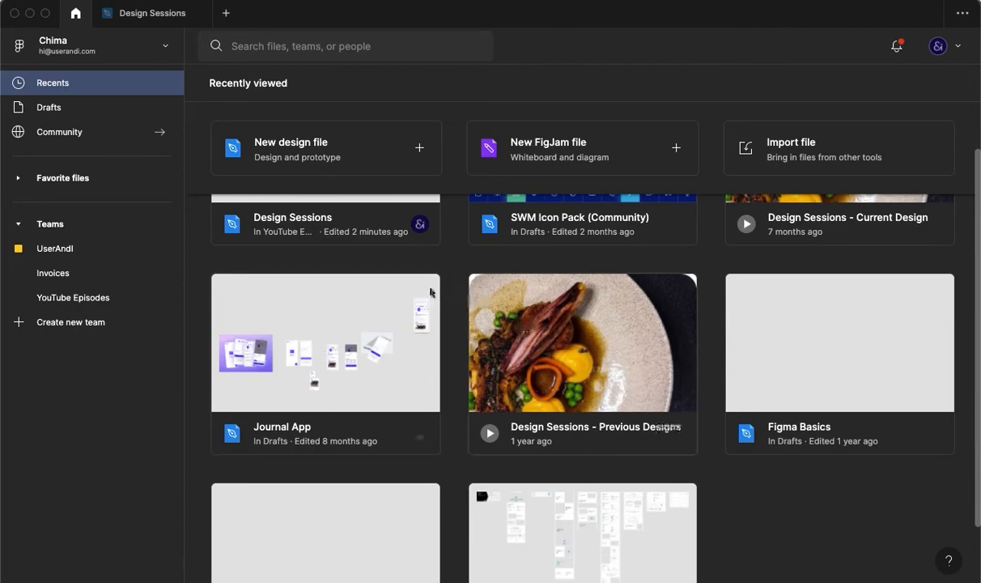
double_click(291, 217)
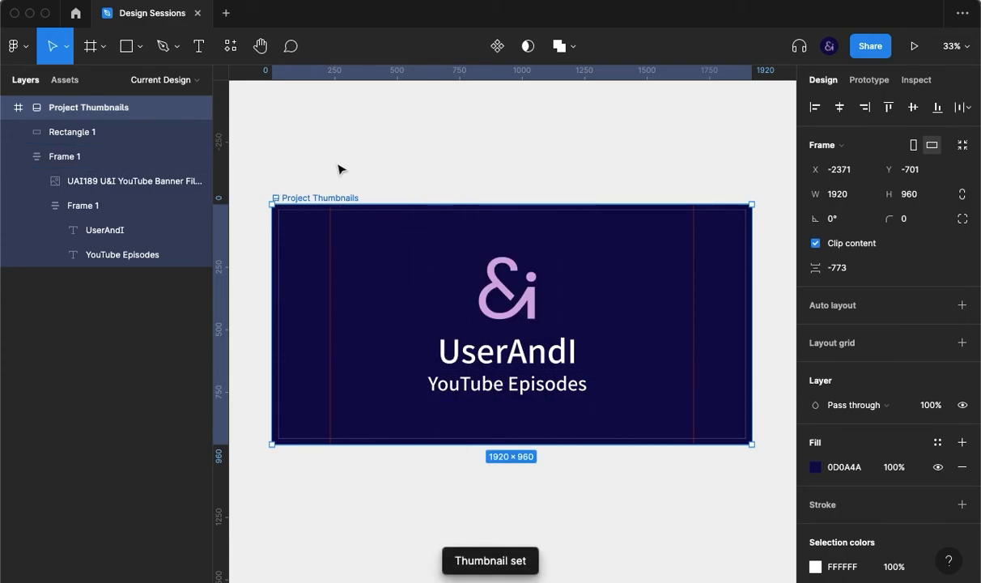
Step: Return to the Figma home screen to confirm the Design Sessions navy UserAndI thumbnail
click(77, 13)
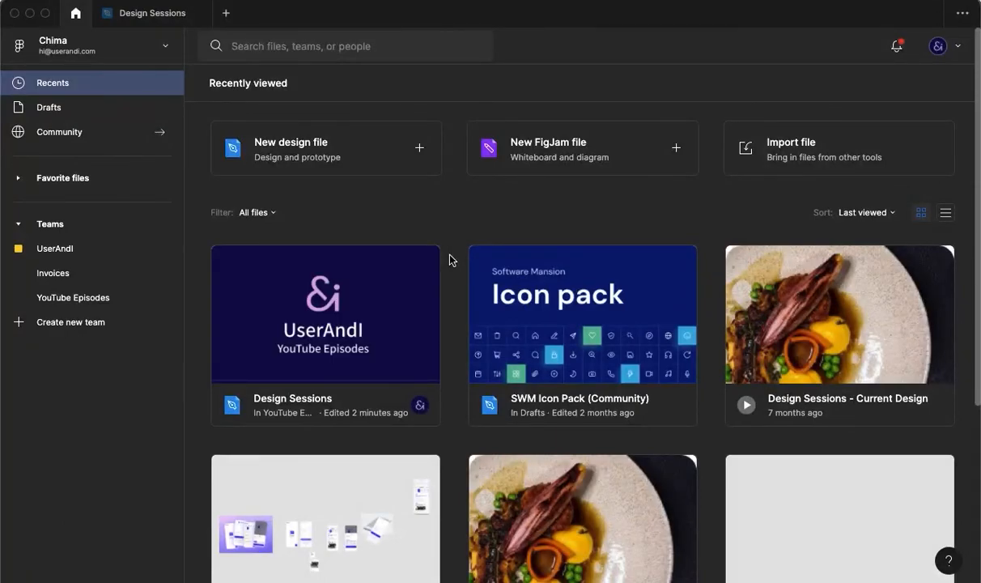
mouse_move(457, 288)
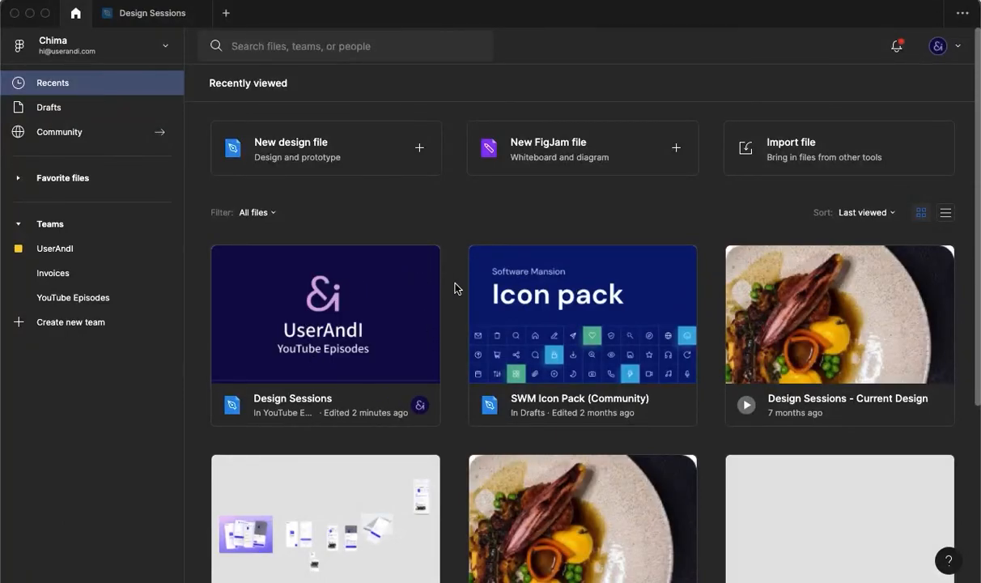